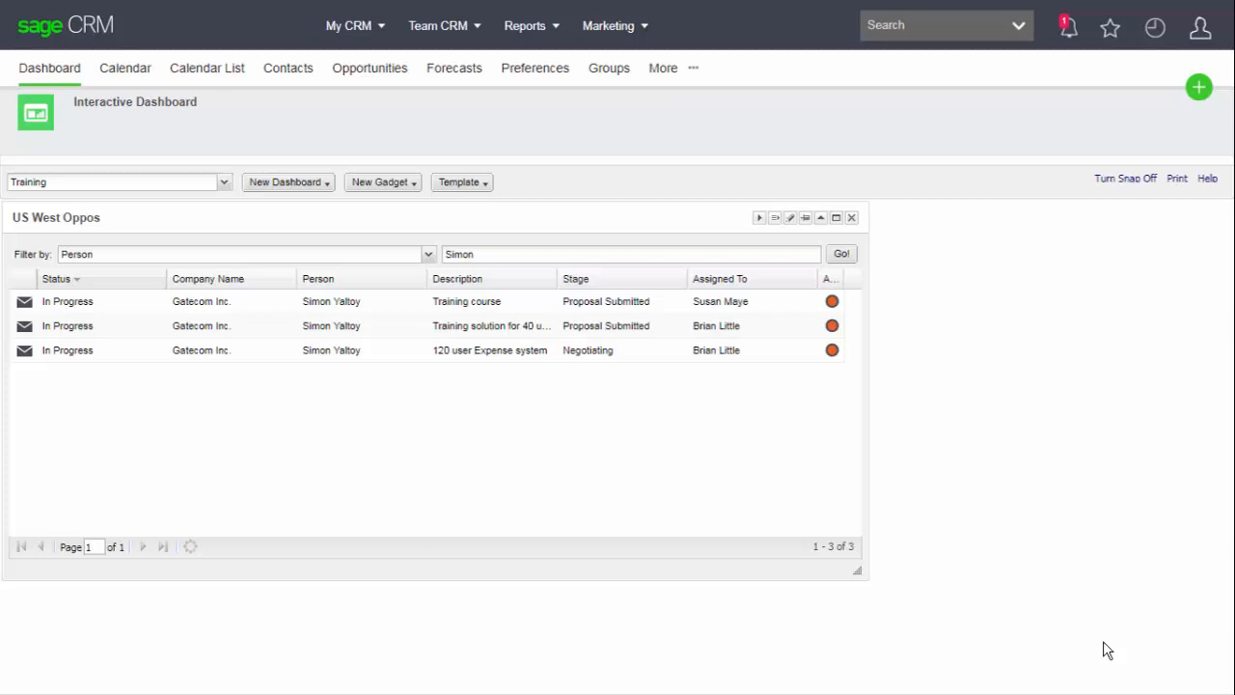
- Start a new Record Summary gadget from the New Gadget menu
left_click(382, 181)
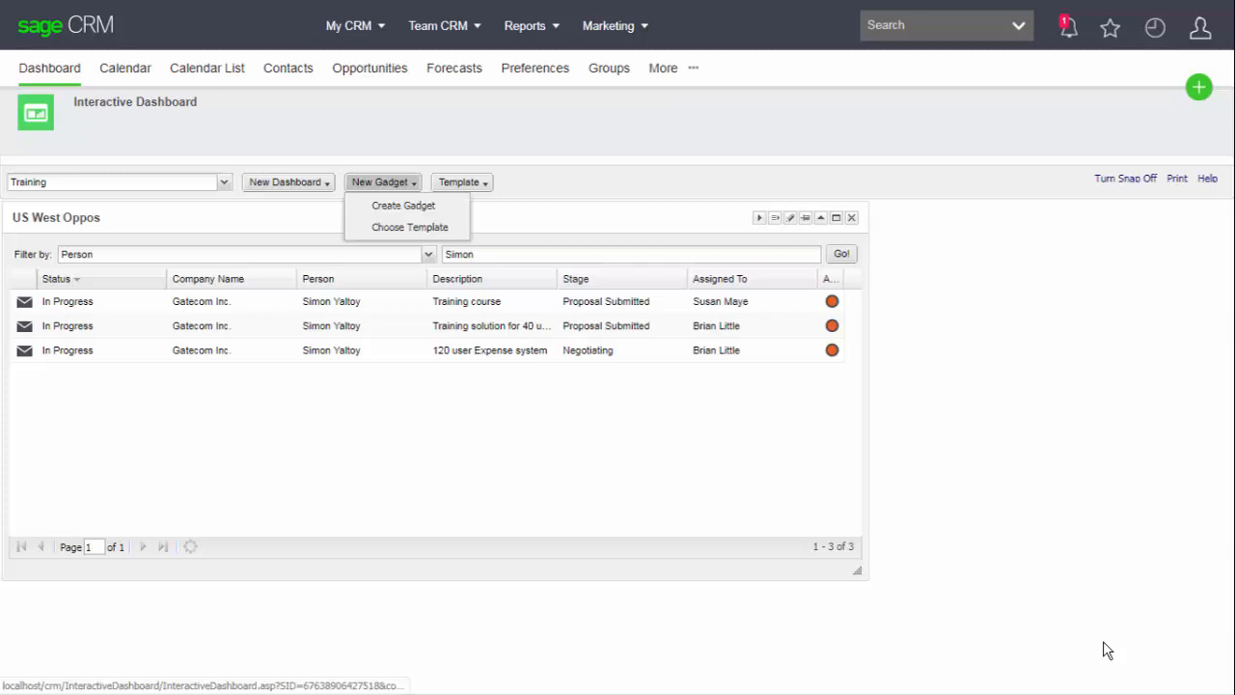
left_click(403, 204)
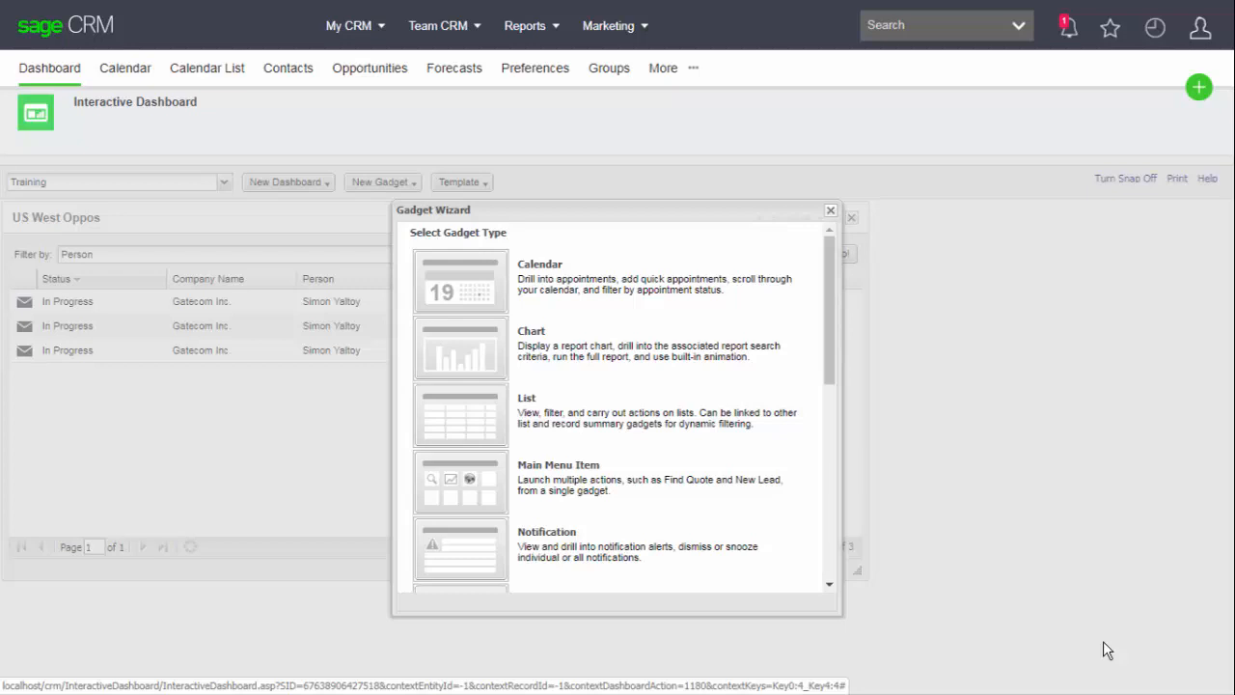
scroll("down", 3)
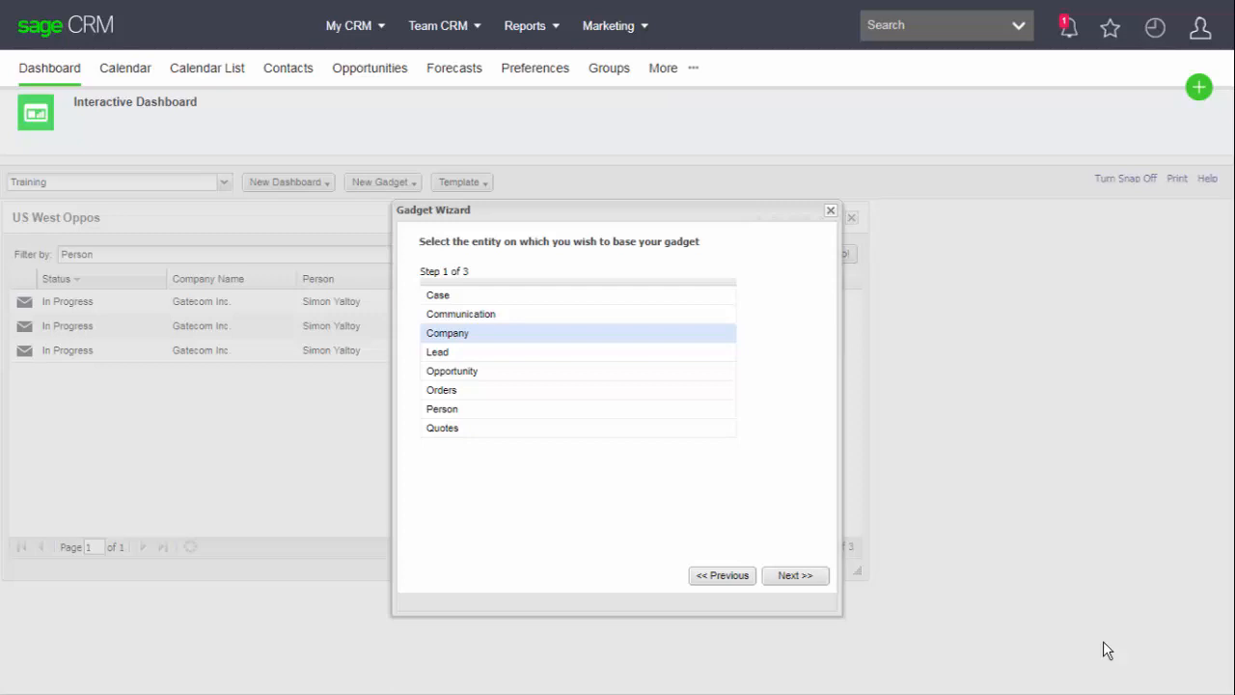
- Base the gadget on Company with the summary block, named 'Company Details'
left_click(795, 575)
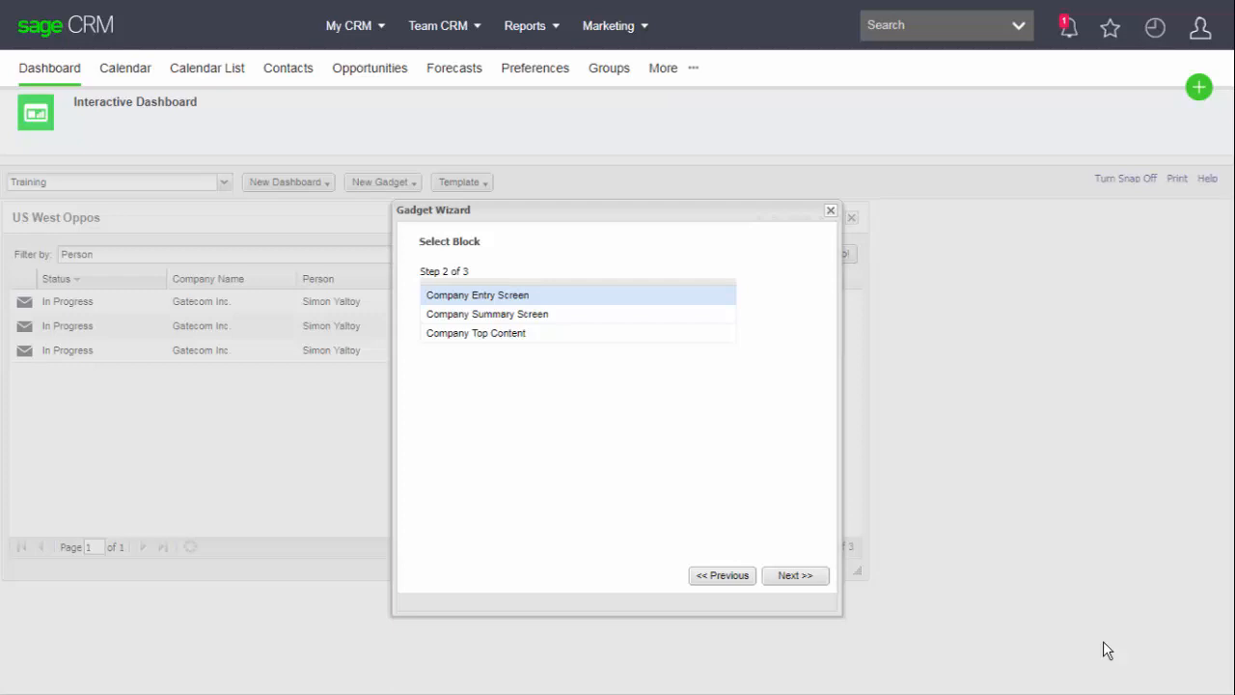
left_click(795, 576)
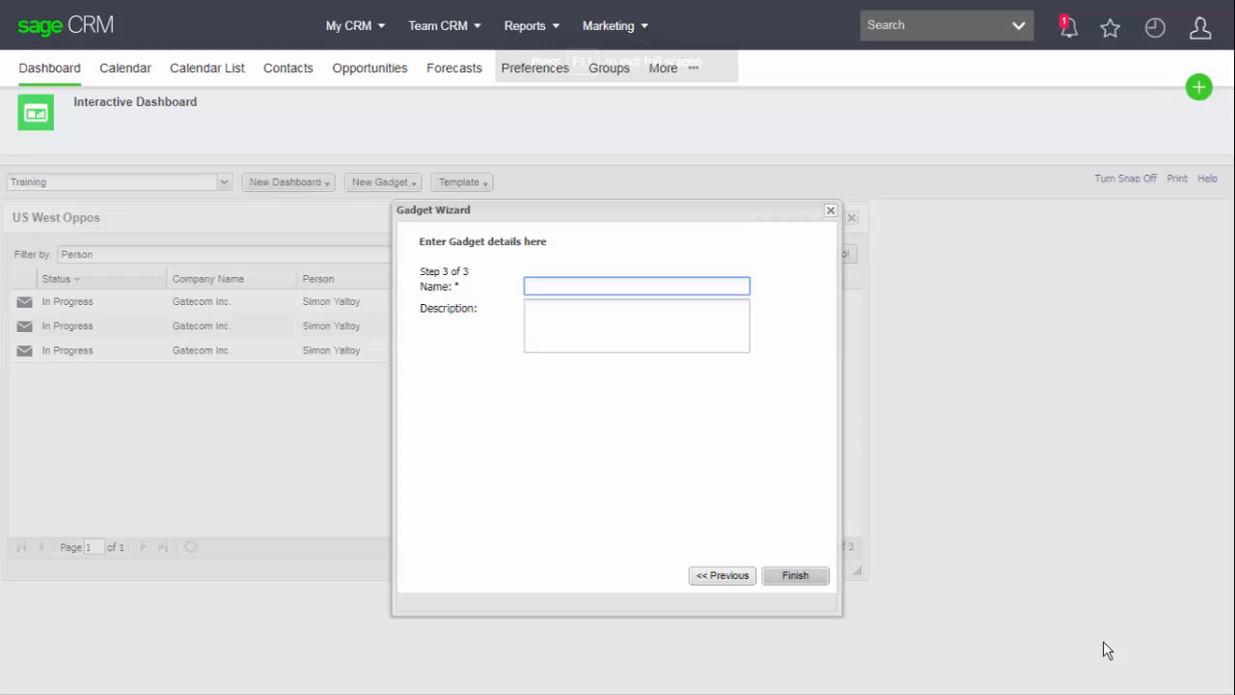
type("Company Details")
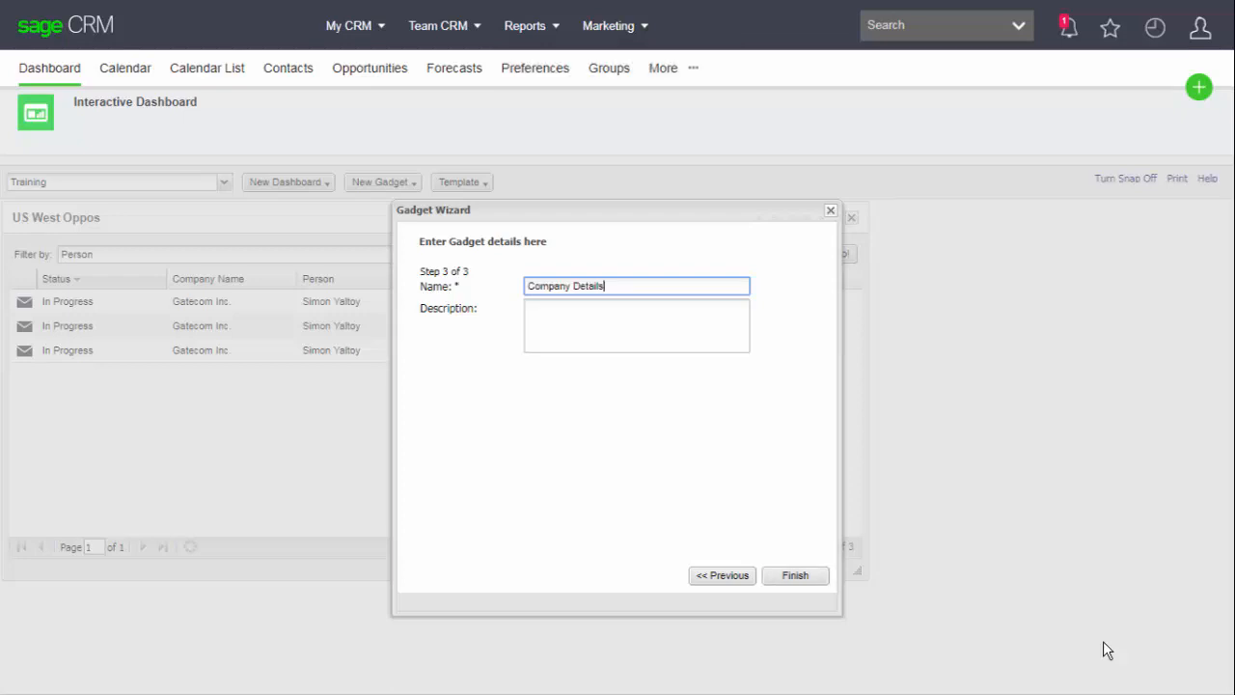
left_click(795, 575)
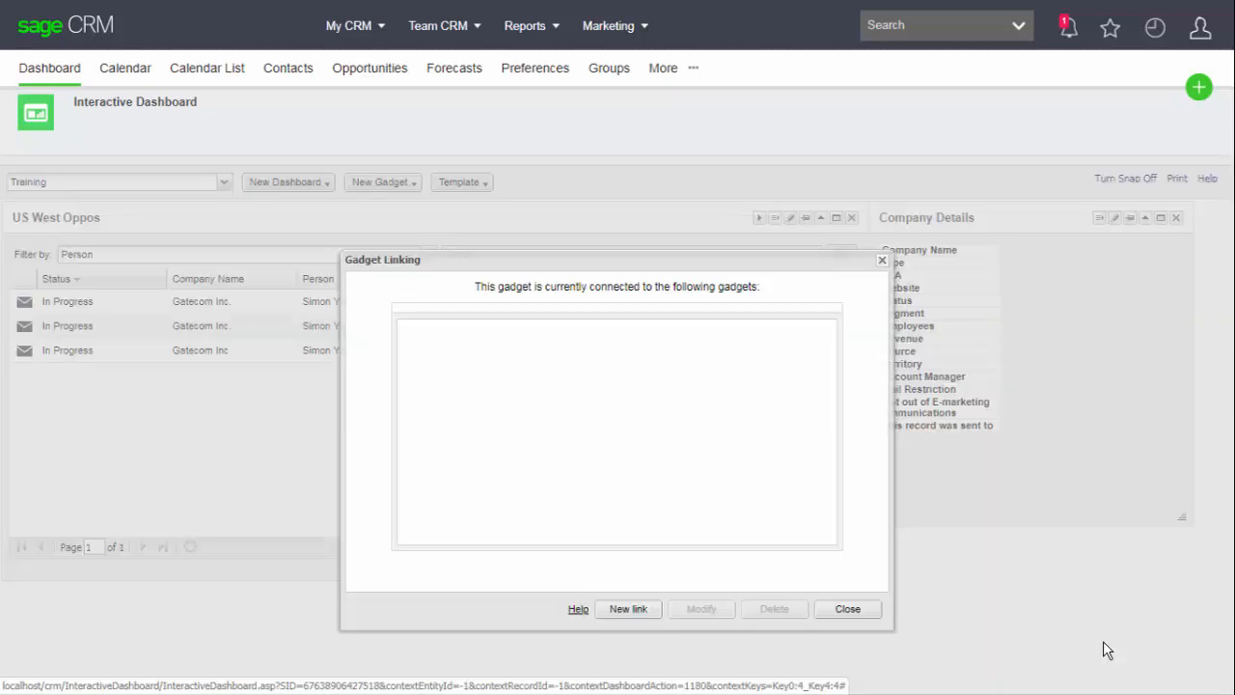
- Add a link from US West Oppos matching the Company (Company Id) fields
left_click(628, 609)
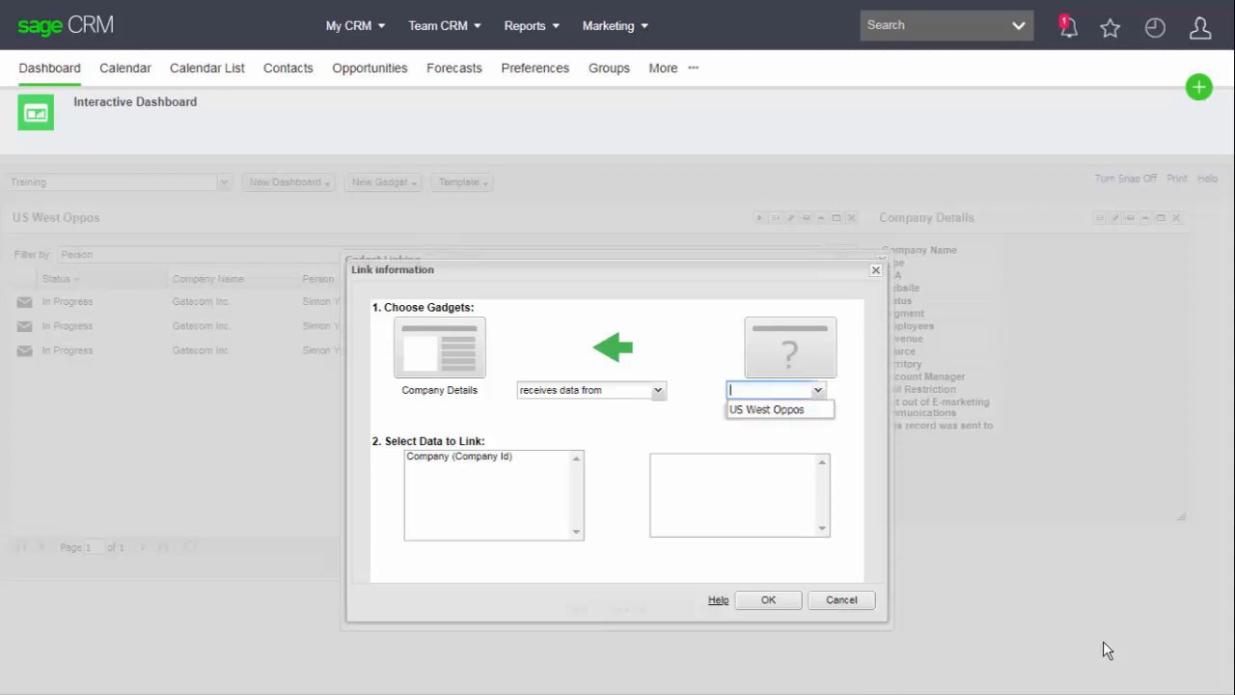
left_click(767, 409)
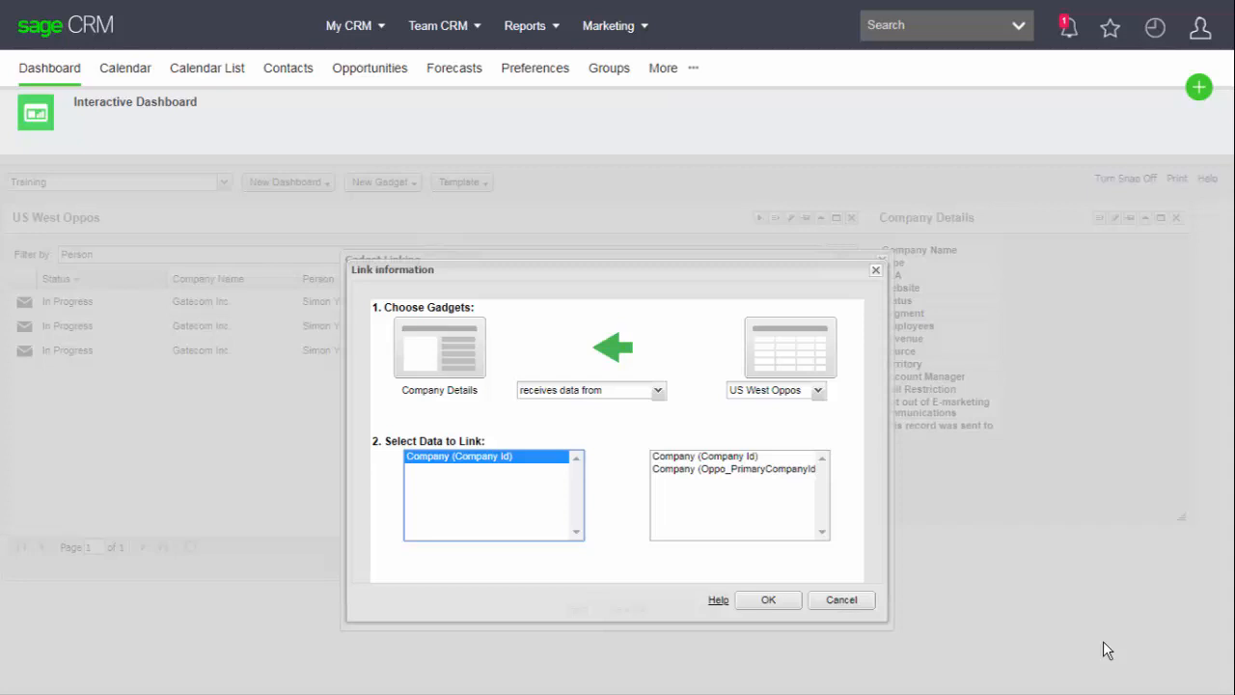
left_click(705, 455)
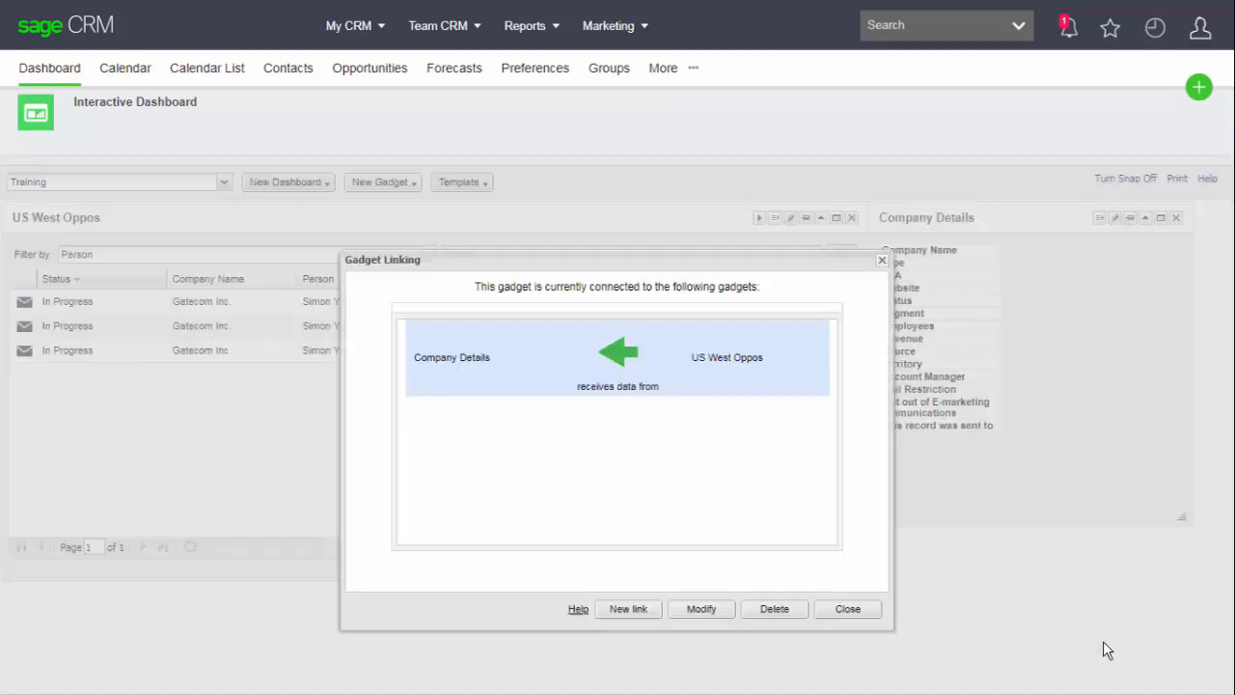
- Set Filter by to None and select the Educational Services opportunity row
left_click(847, 609)
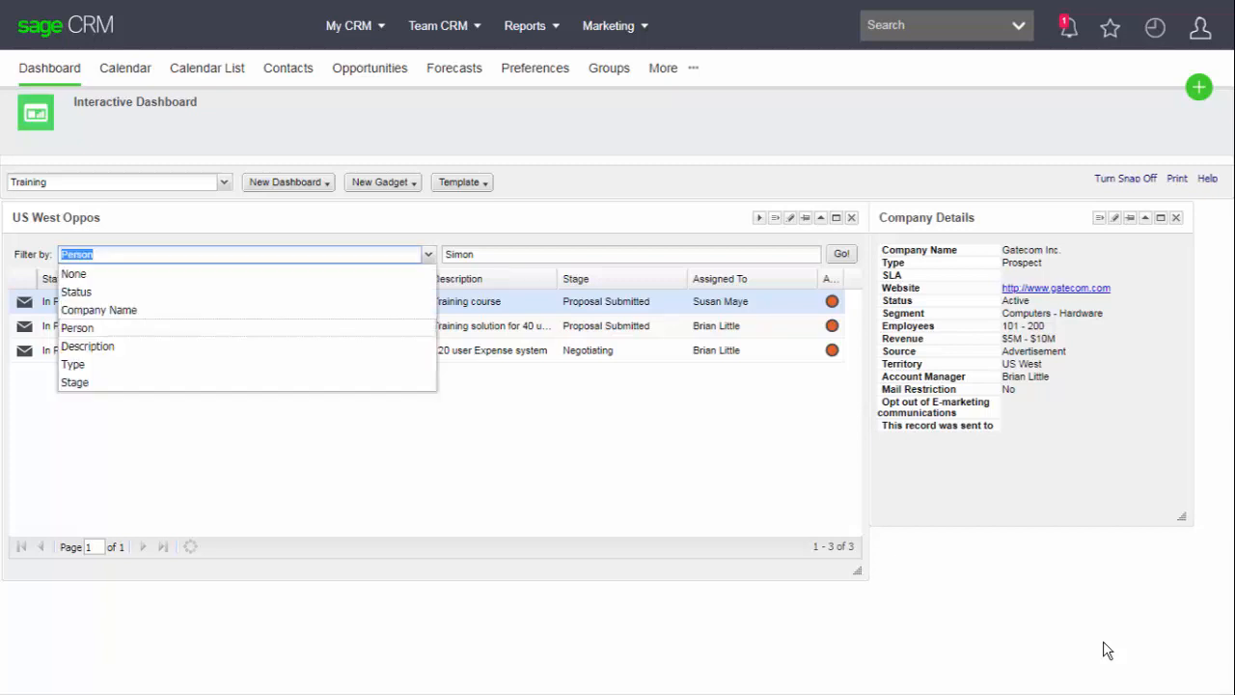
left_click(74, 273)
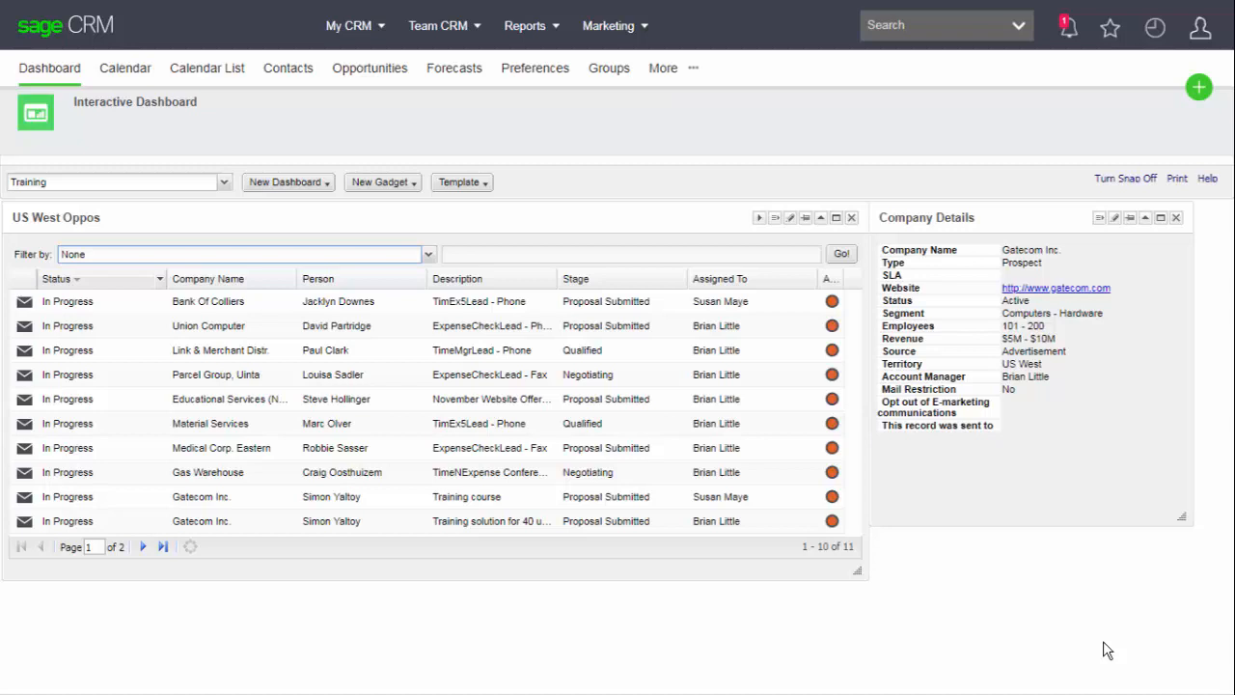
left_click(229, 400)
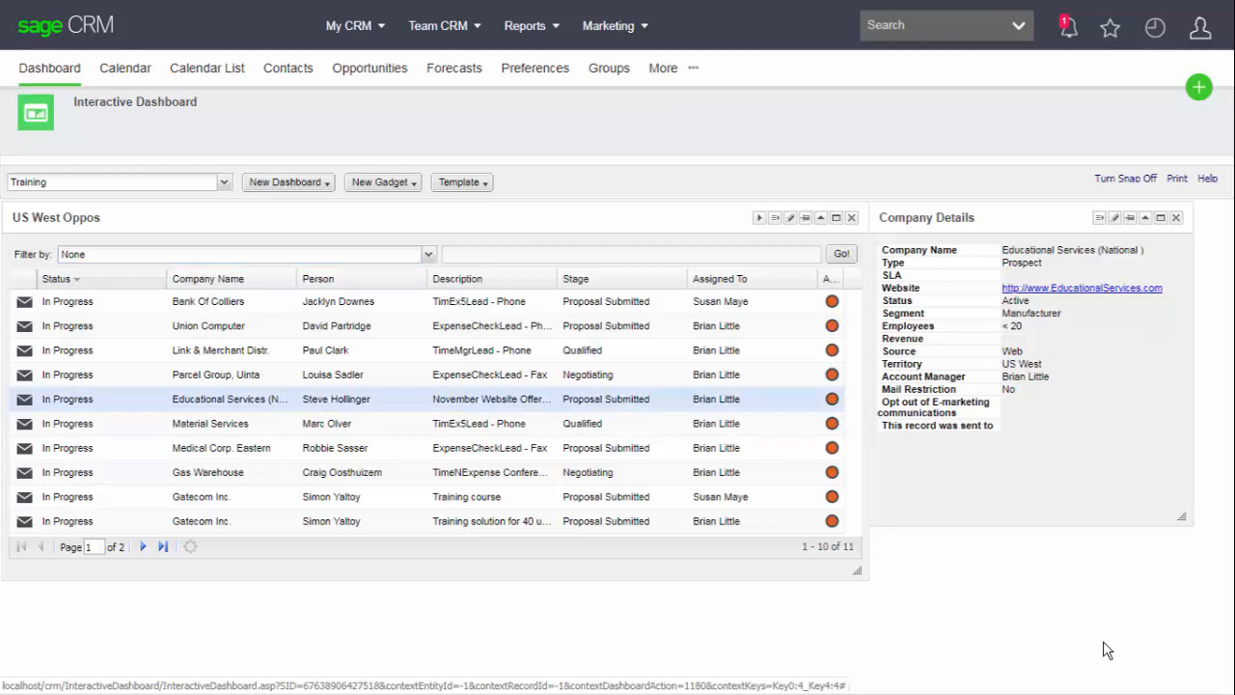